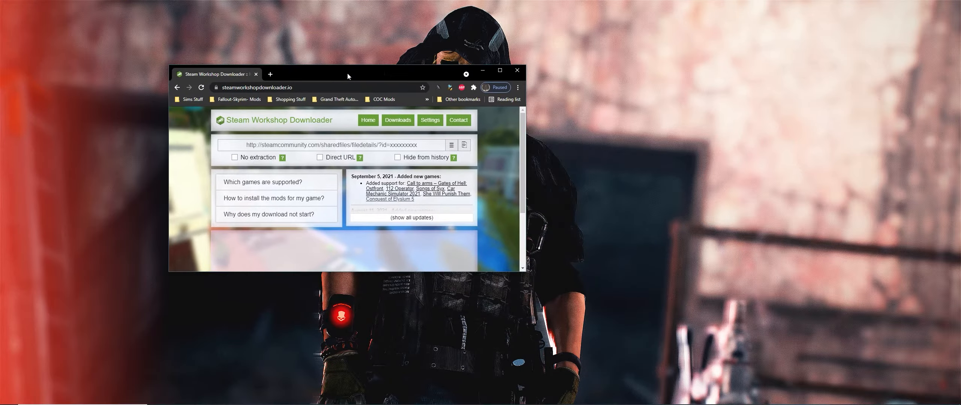
Maximize the Chrome window showing steamworkshopdownloader.io
left_click(498, 71)
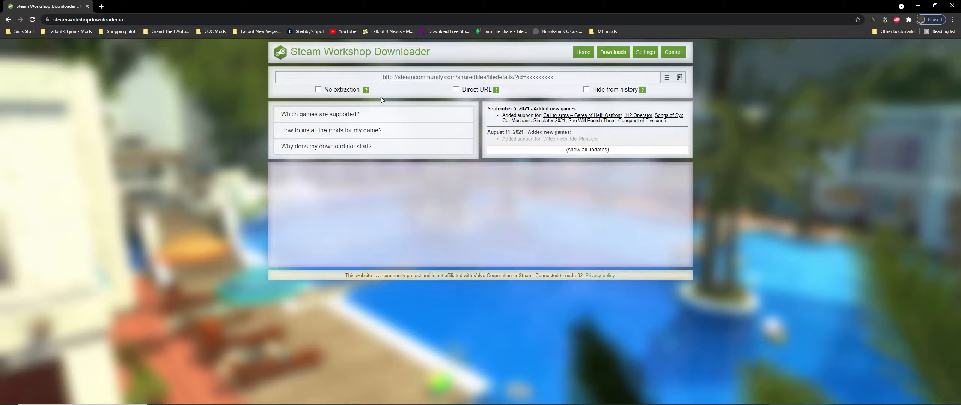
mouse_move(412, 98)
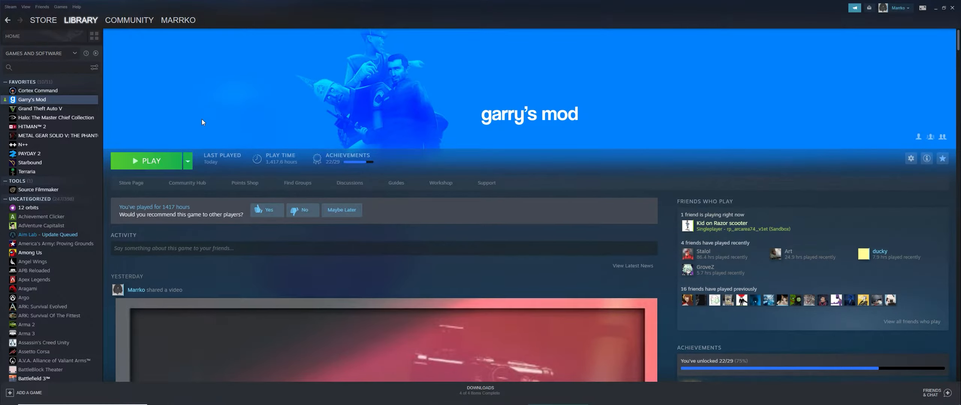
Visit the Garry's Mod Workshop and search its addons for 'fo4'
scroll("down", 3)
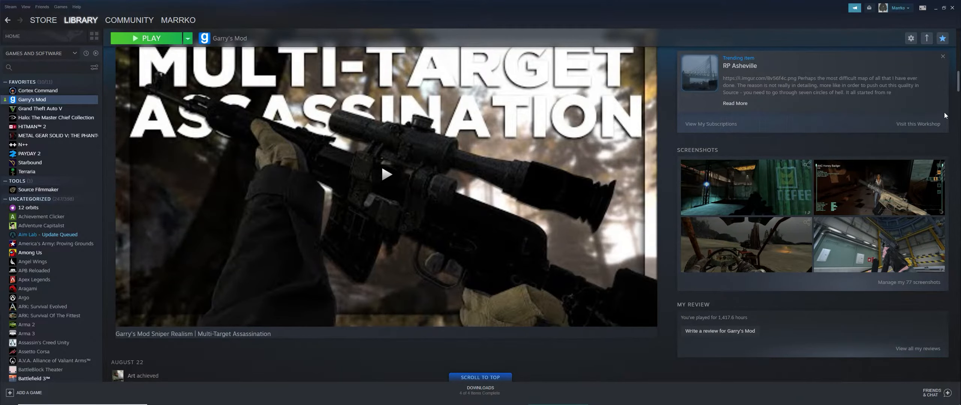
left_click(918, 124)
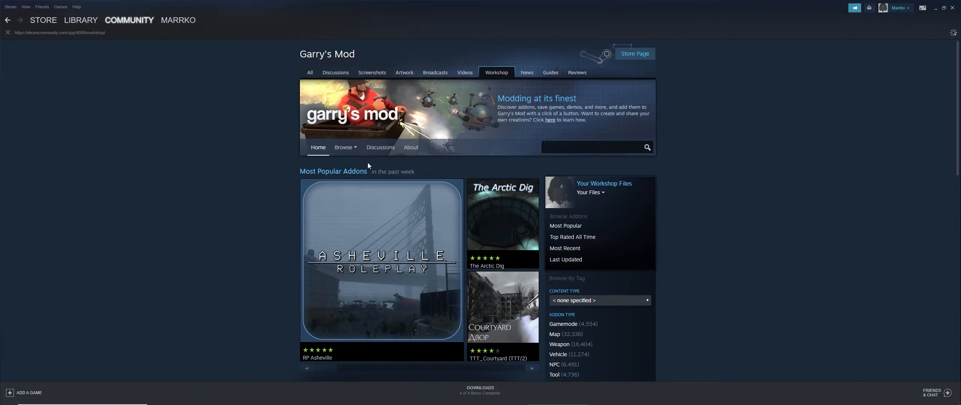
left_click(589, 147)
type("fo4")
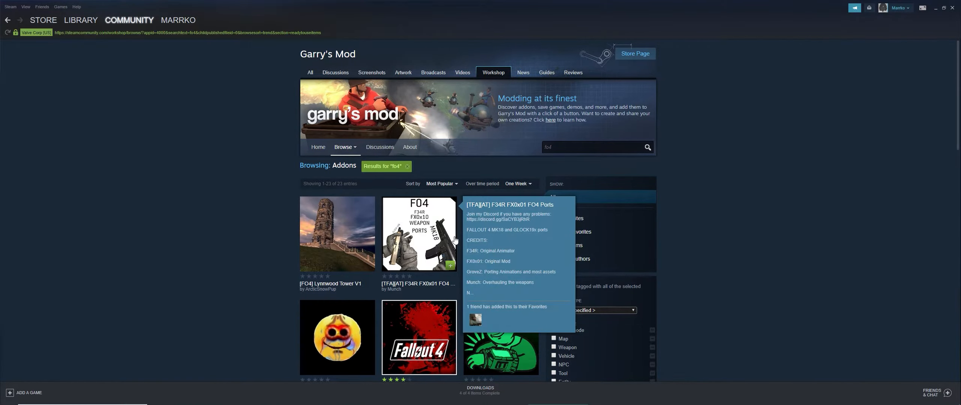
View the [TFA][AT] F34R FX0x01 FO4 Ports page and its required FO4 Base item
left_click(419, 234)
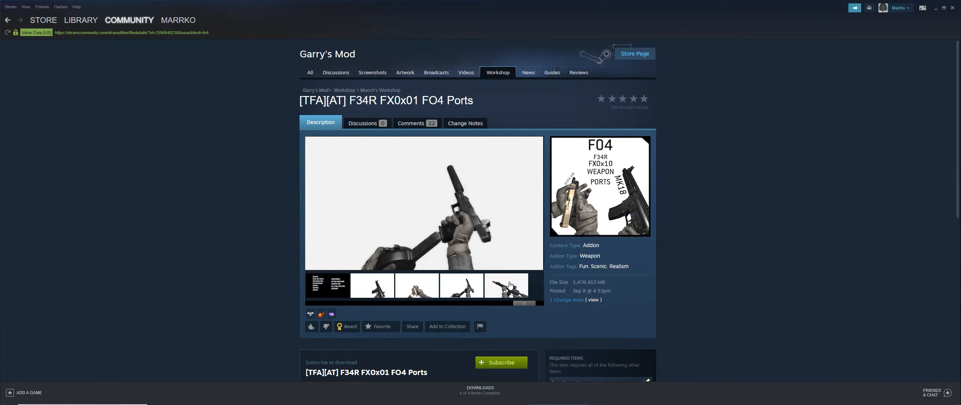
scroll("down", 3)
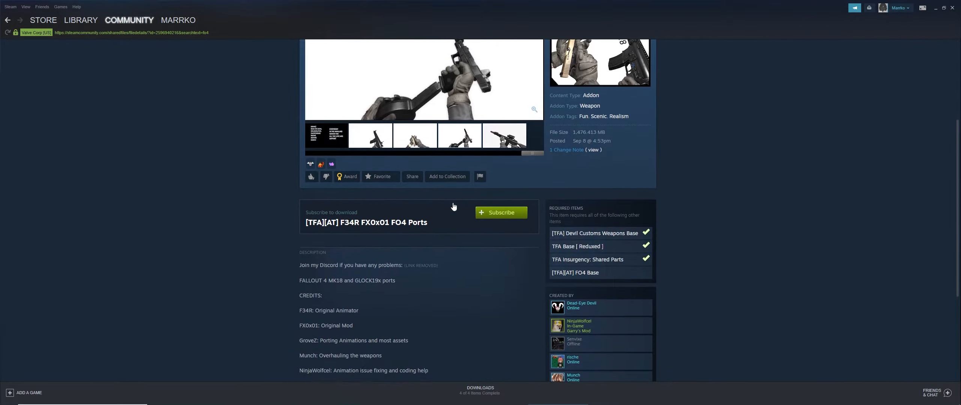
scroll("down", 3)
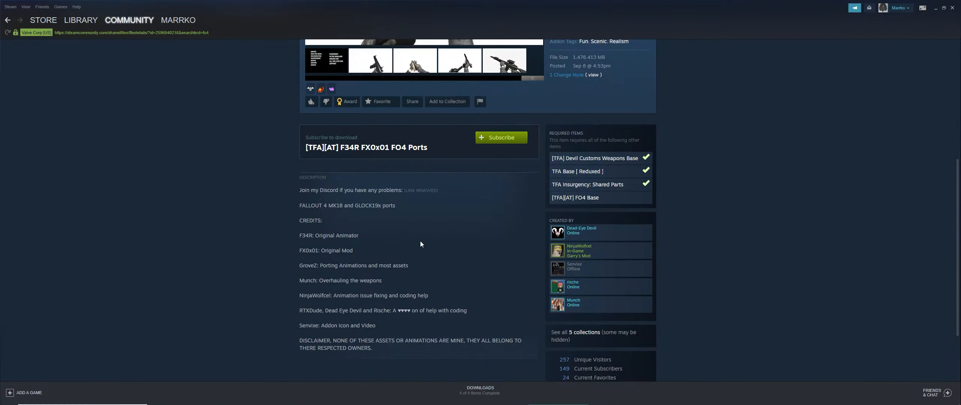
scroll("up", 3)
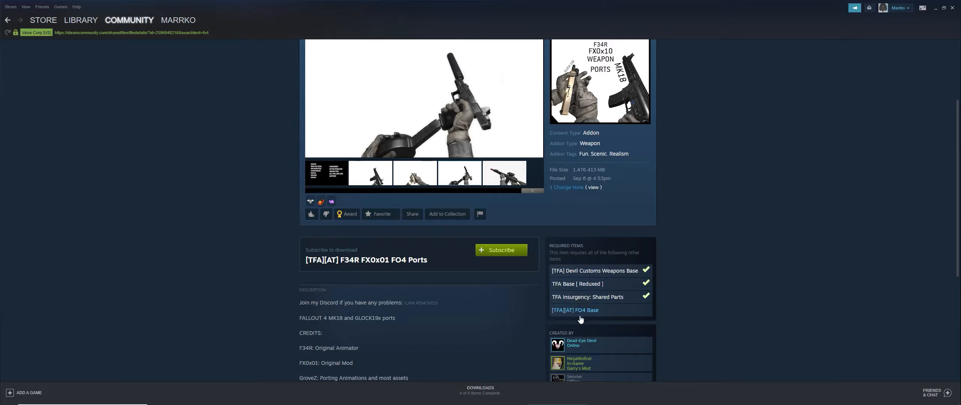
left_click(574, 311)
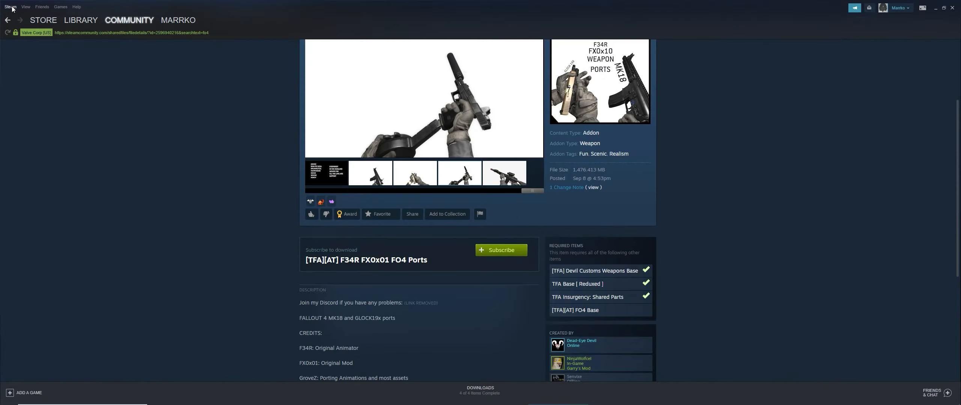
Visit Steam's Interface settings, then show [TFA][AT] FO4 Base in its own Workshop window
left_click(9, 6)
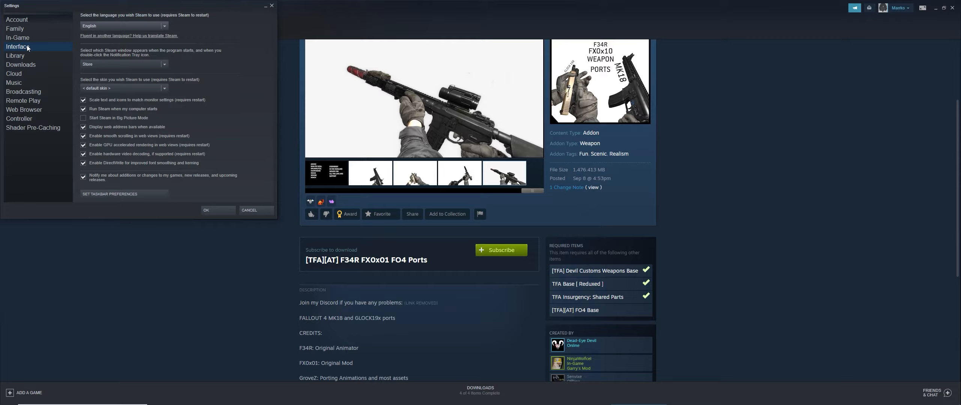
left_click(346, 173)
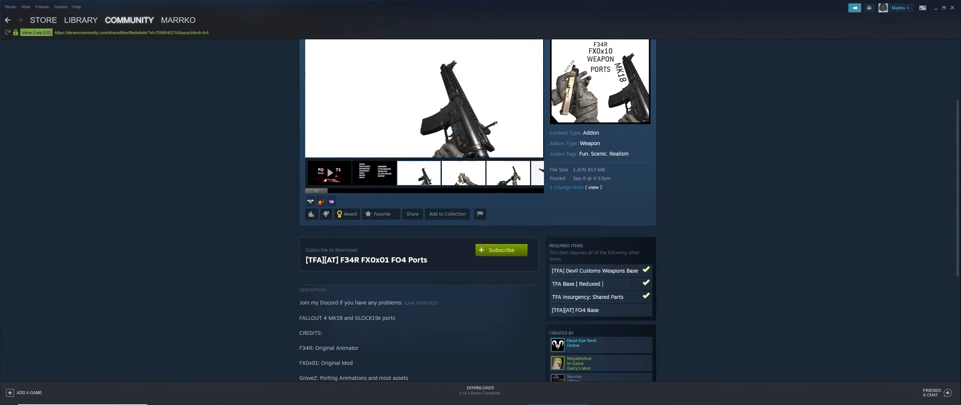
left_click(575, 310)
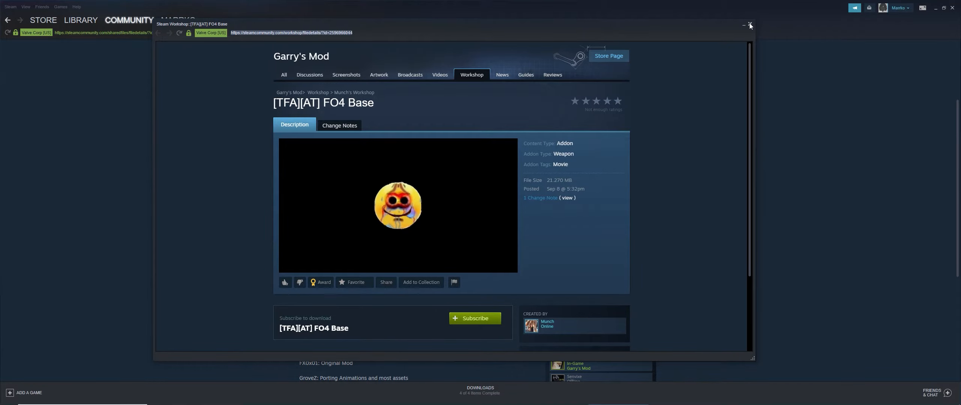
left_click(749, 25)
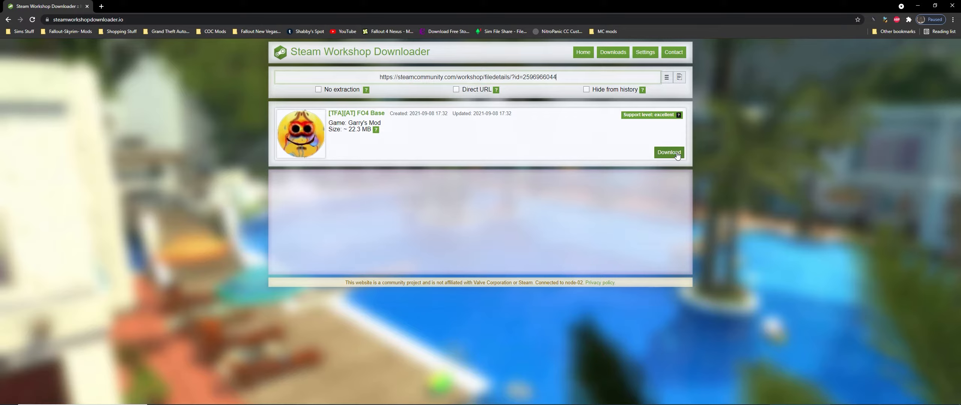
Download the FO4 Base addon from the downloader site and return to Steam
left_click(668, 153)
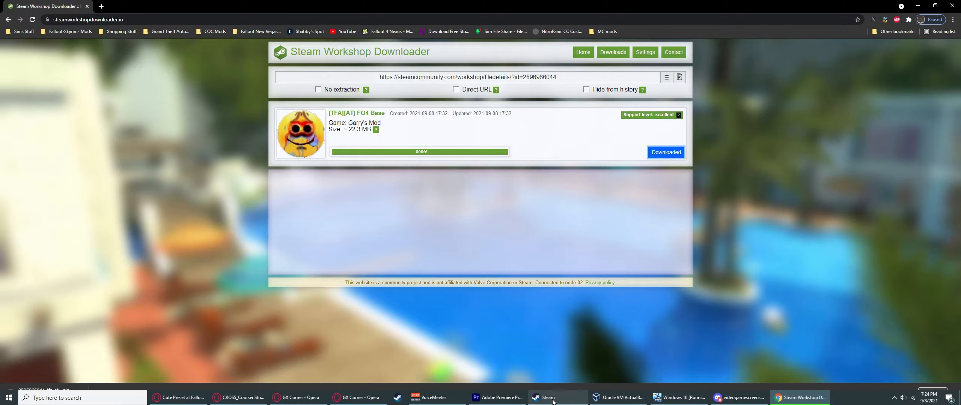
left_click(545, 397)
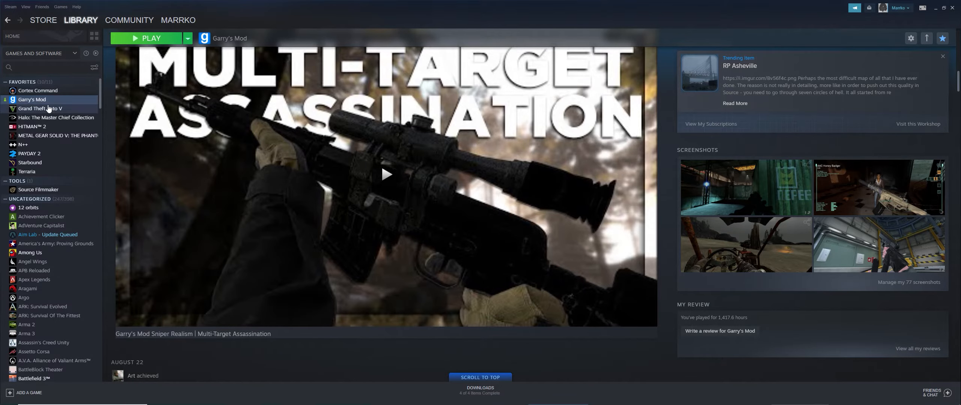
Browse Garry's Mod's local files via Manage, showing bin, garrysmod, platform, sourceengine
right_click(31, 99)
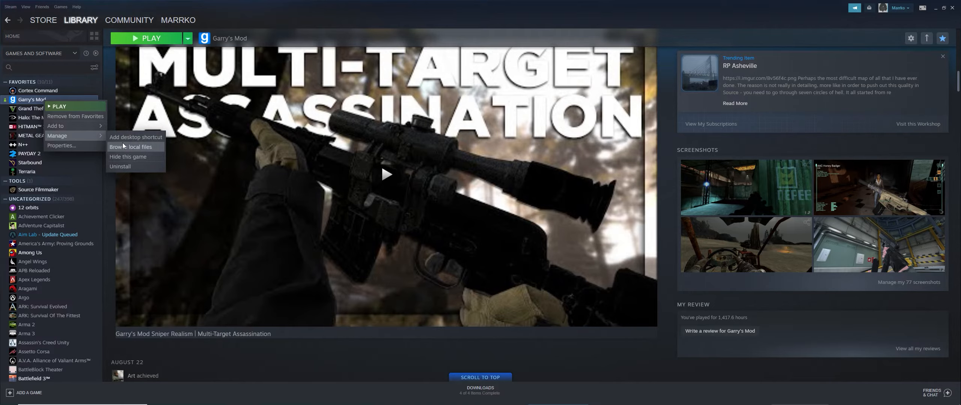
left_click(131, 147)
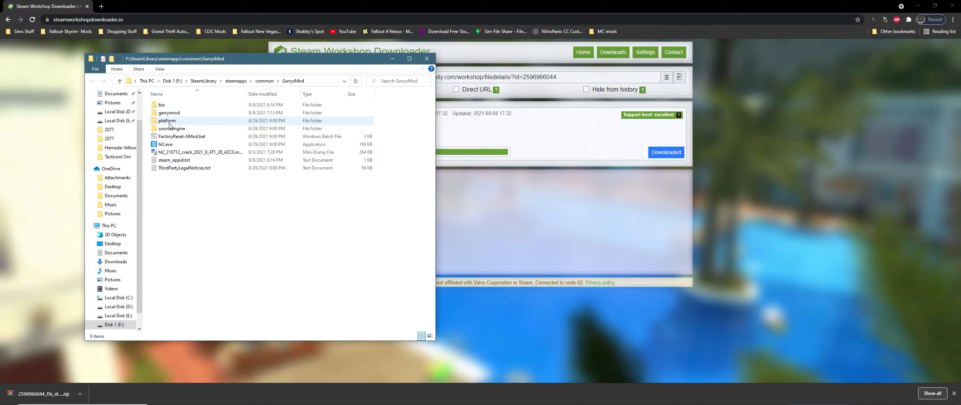
Navigate into garrysmod\addons and bring up Downloads with the FO4 Base zip
double_click(168, 113)
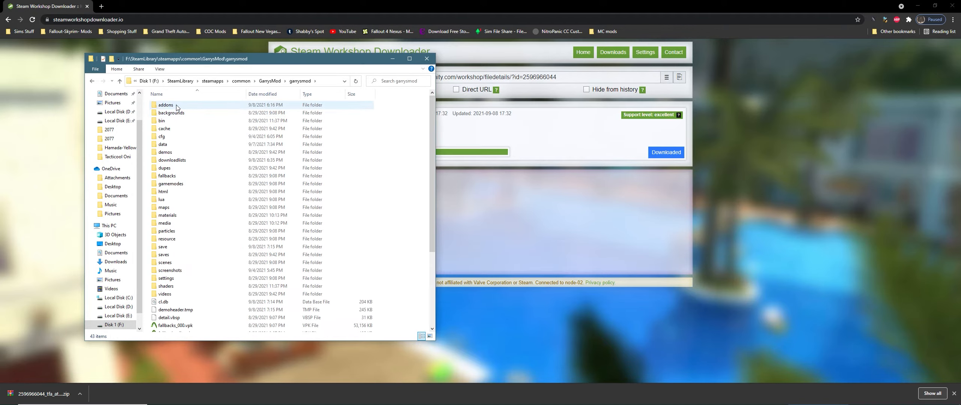
double_click(165, 105)
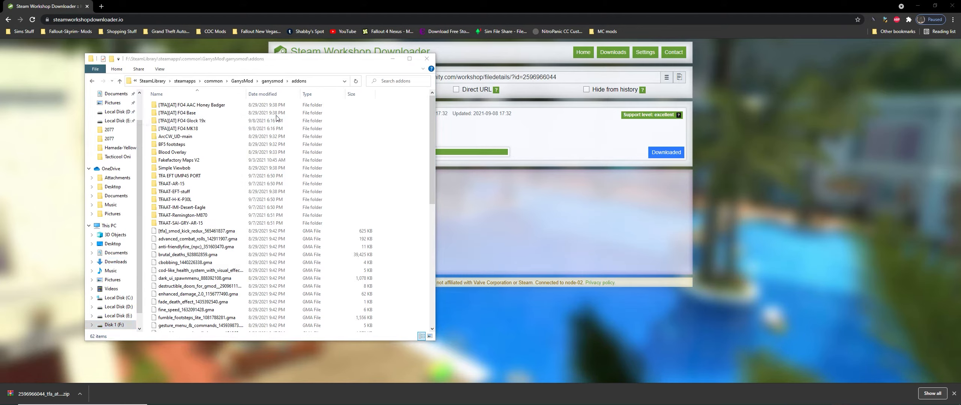
left_click(115, 261)
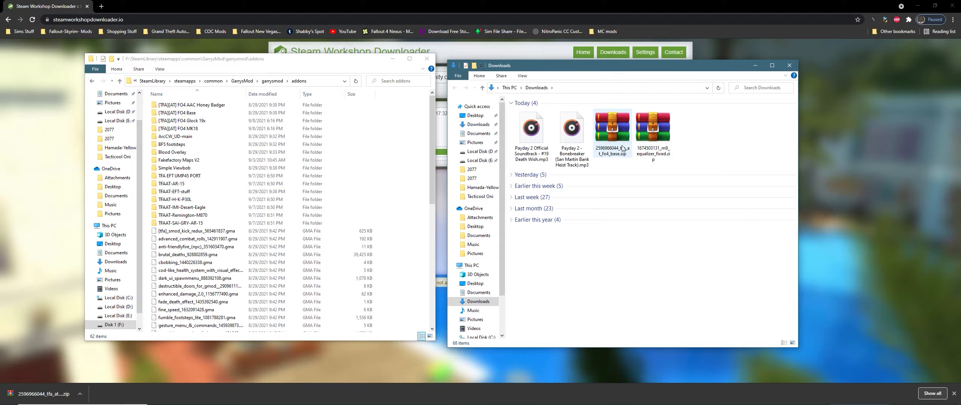
right_click(611, 129)
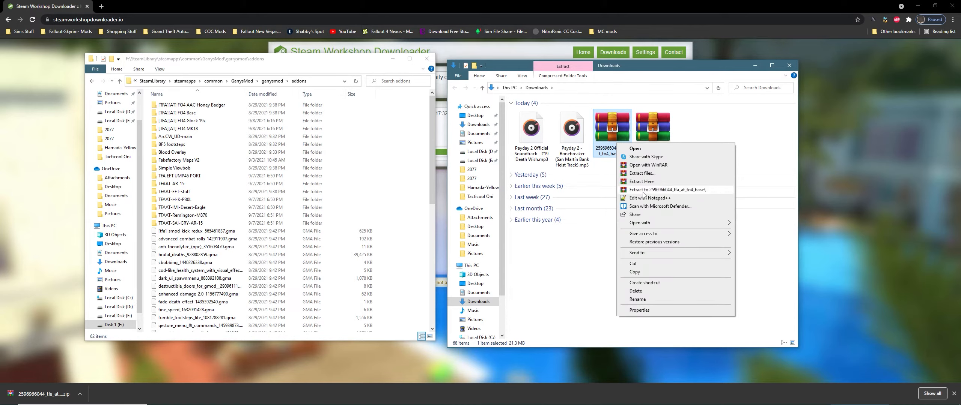
left_click(642, 181)
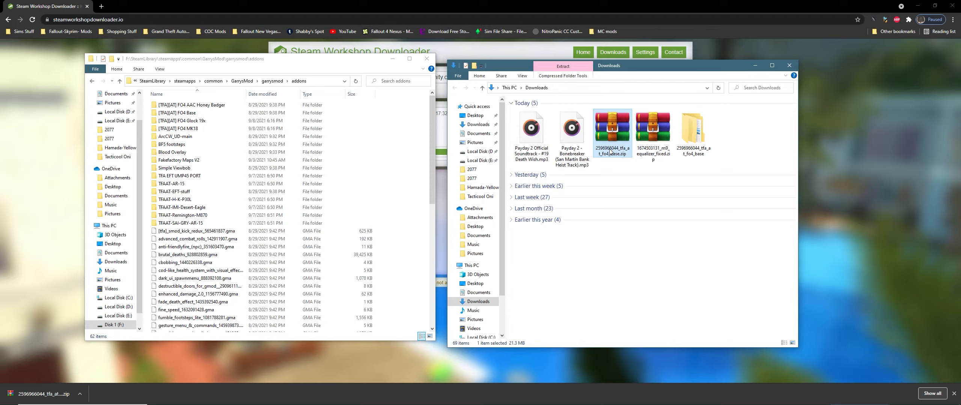
double_click(612, 131)
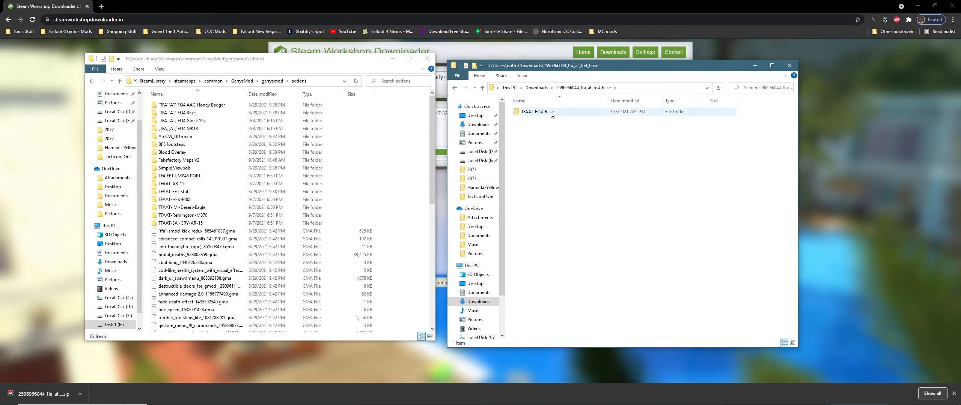
mouse_move(550, 111)
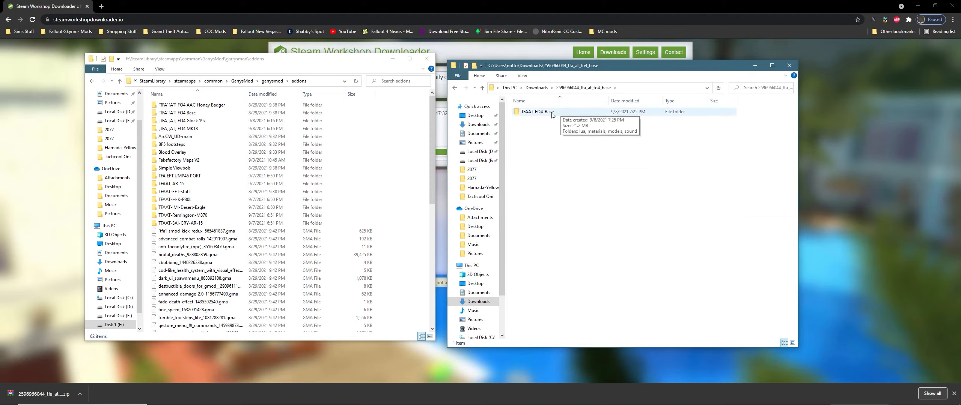
double_click(534, 111)
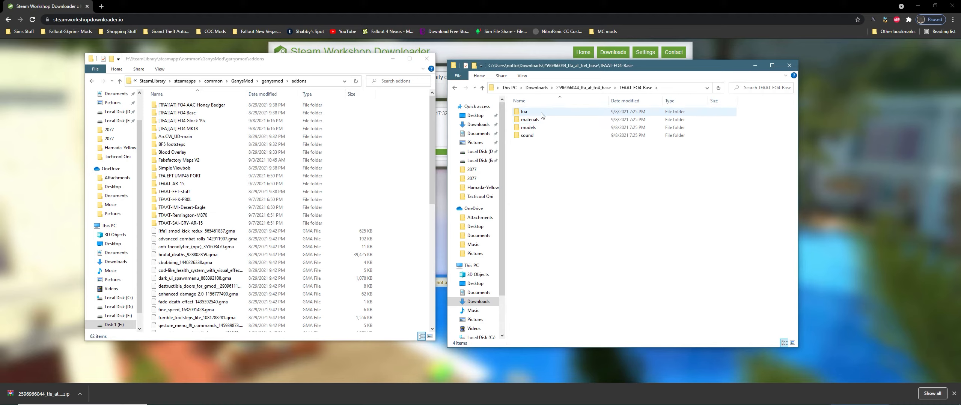
left_click(455, 87)
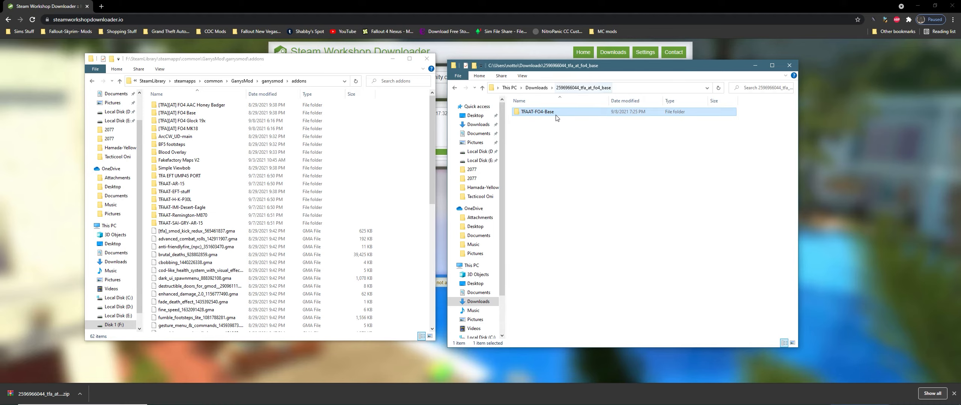